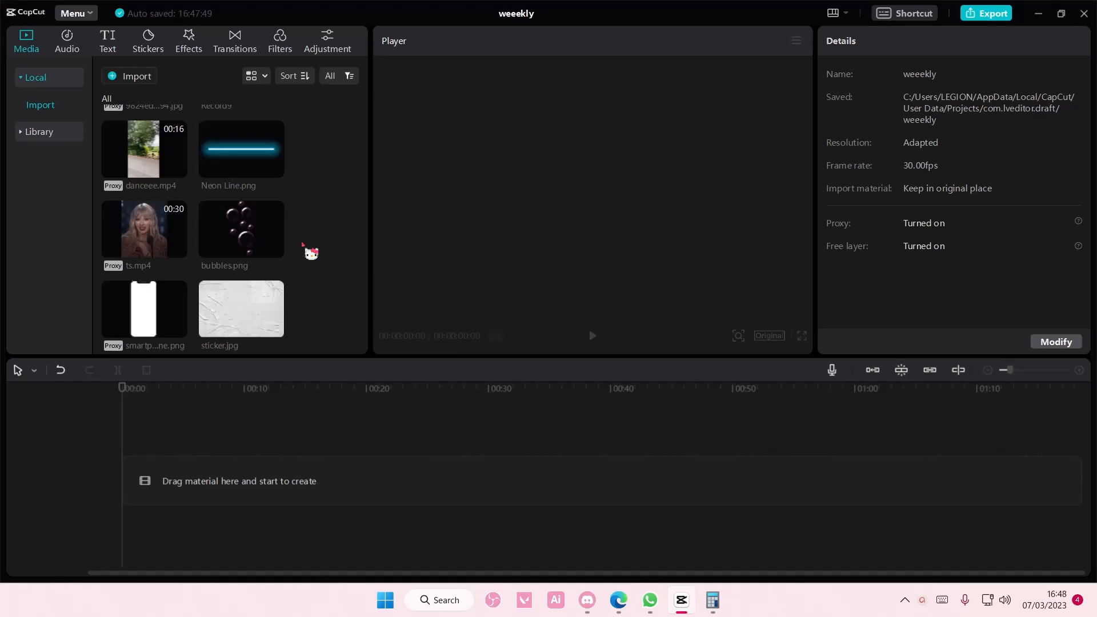
# - Add the Leah Kate mp3 from the media library to the timeline
pyautogui.scroll(-3)
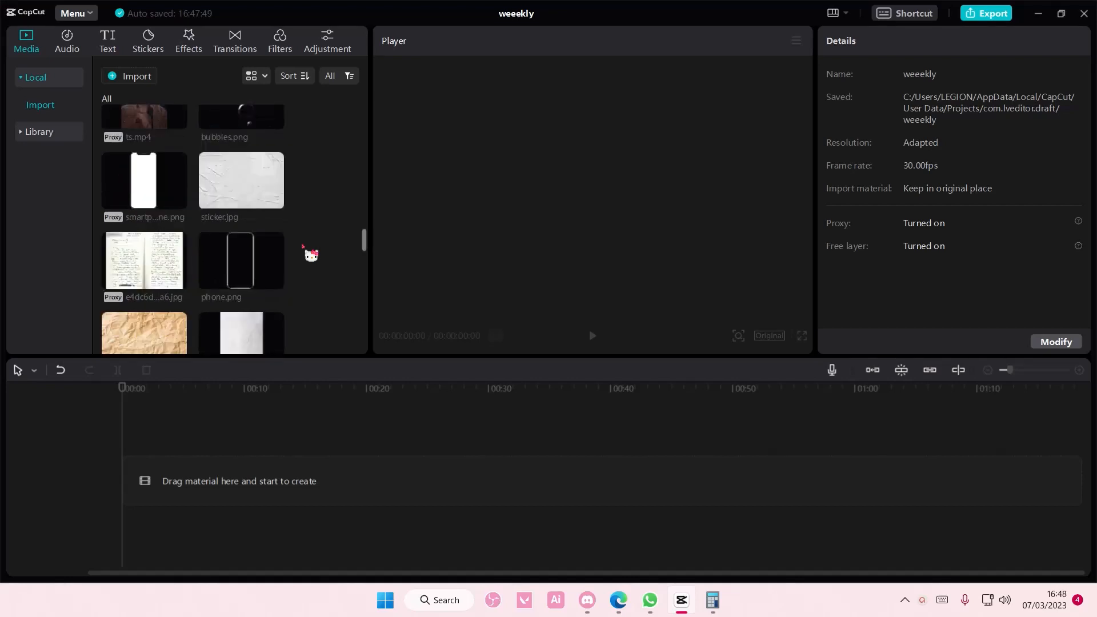
pyautogui.scroll(-3)
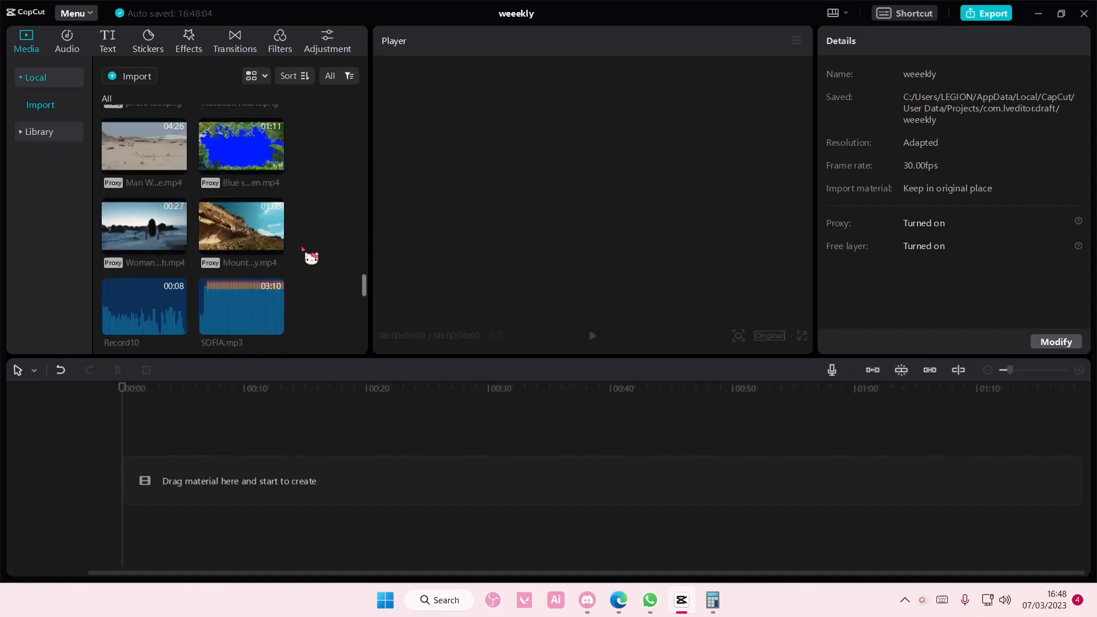
pyautogui.scroll(-3)
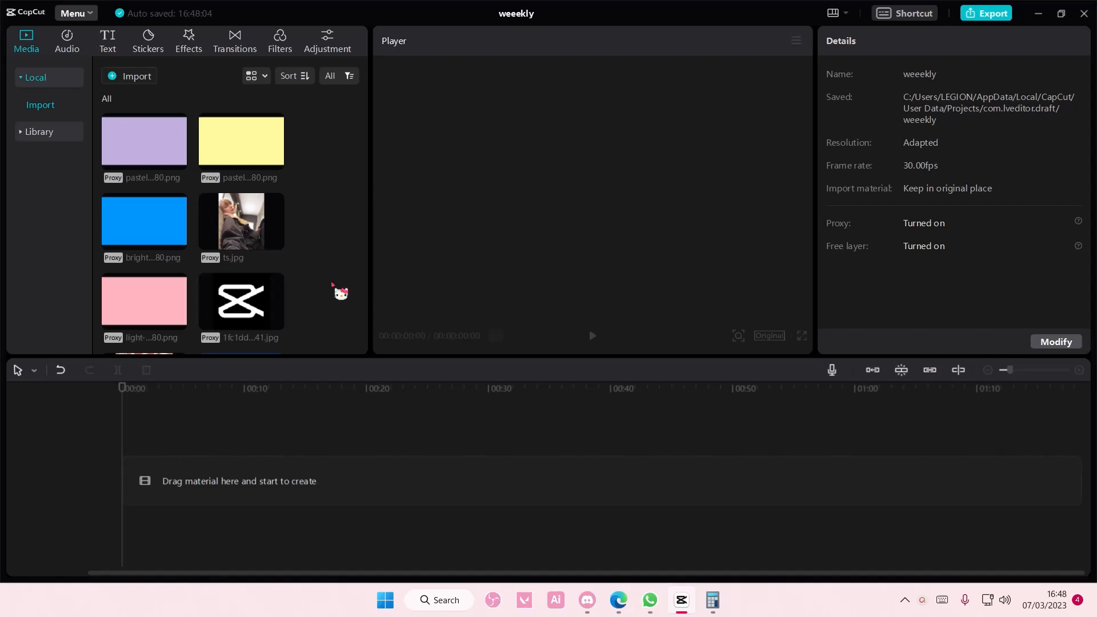
pyautogui.scroll(-3)
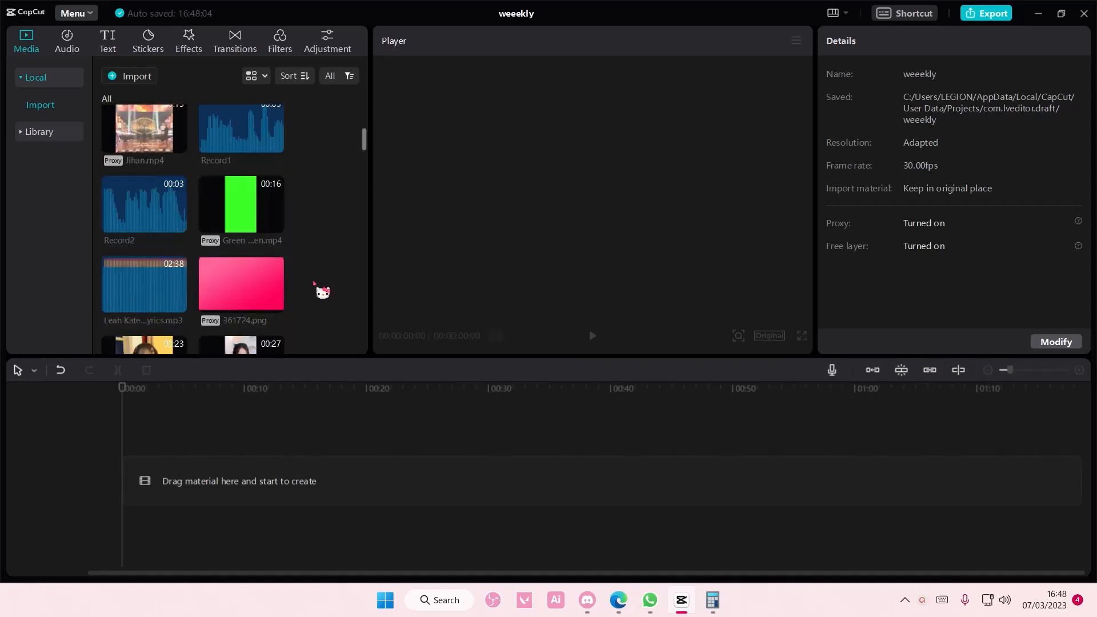
pyautogui.moveTo(143, 284); pyautogui.dragTo(280, 517)
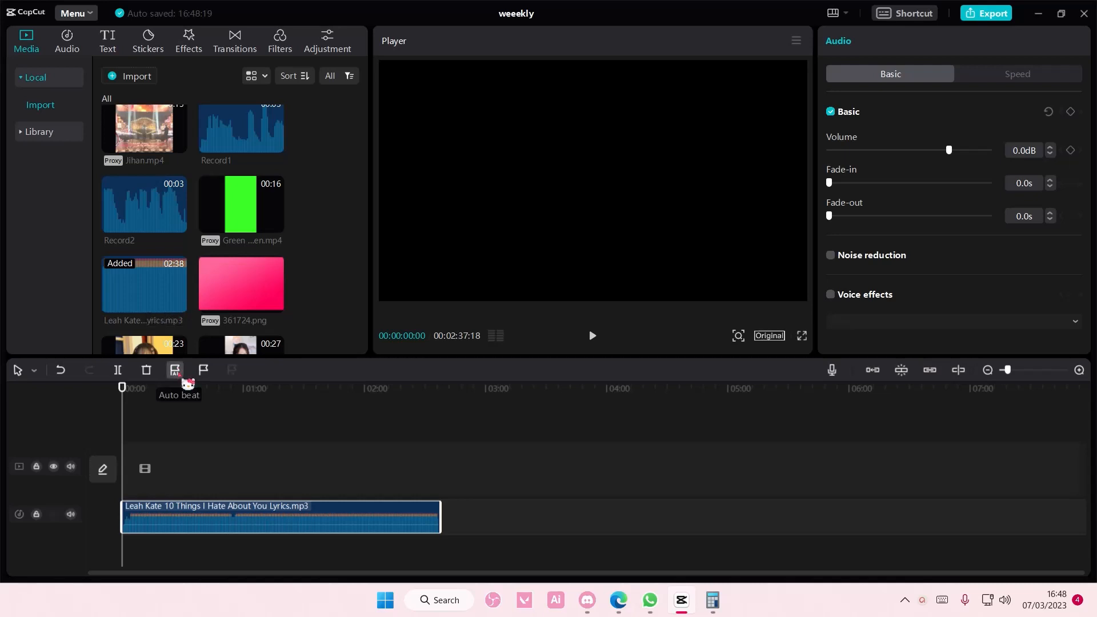
# - Mark the song's beats automatically with Auto beat set to Beats 2
pyautogui.click(176, 370)
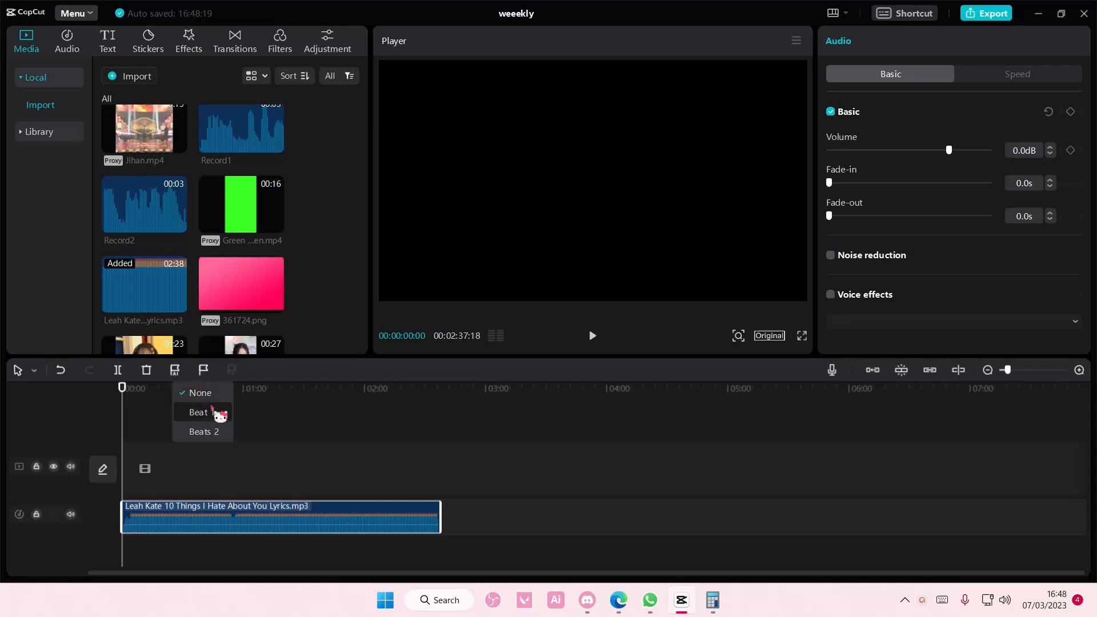
pyautogui.click(198, 412)
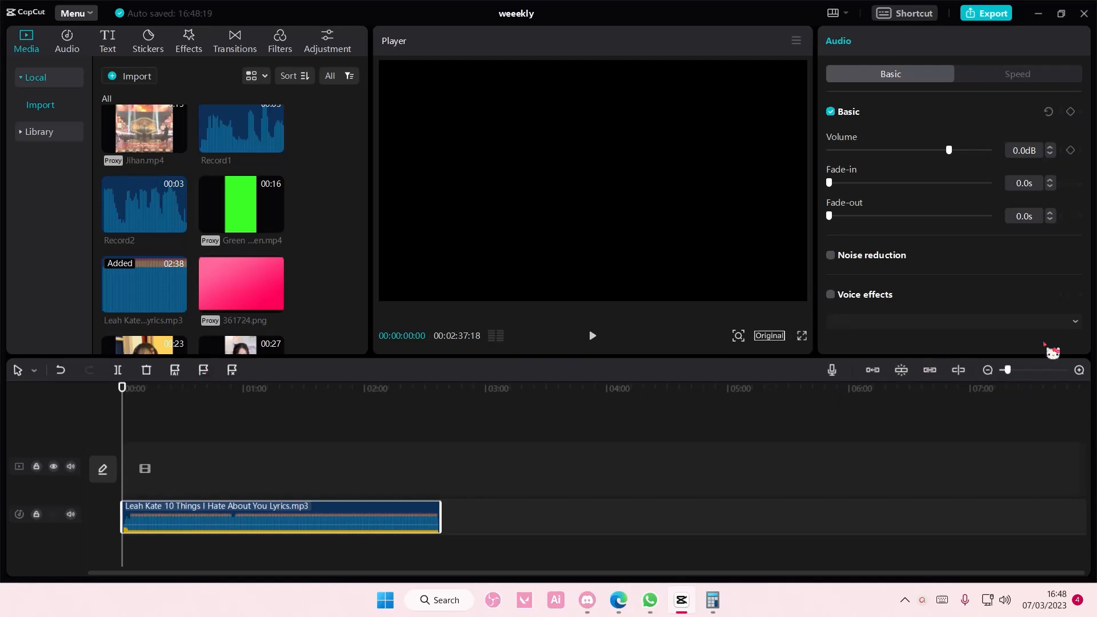
pyautogui.moveTo(1007, 371); pyautogui.dragTo(1024, 371)
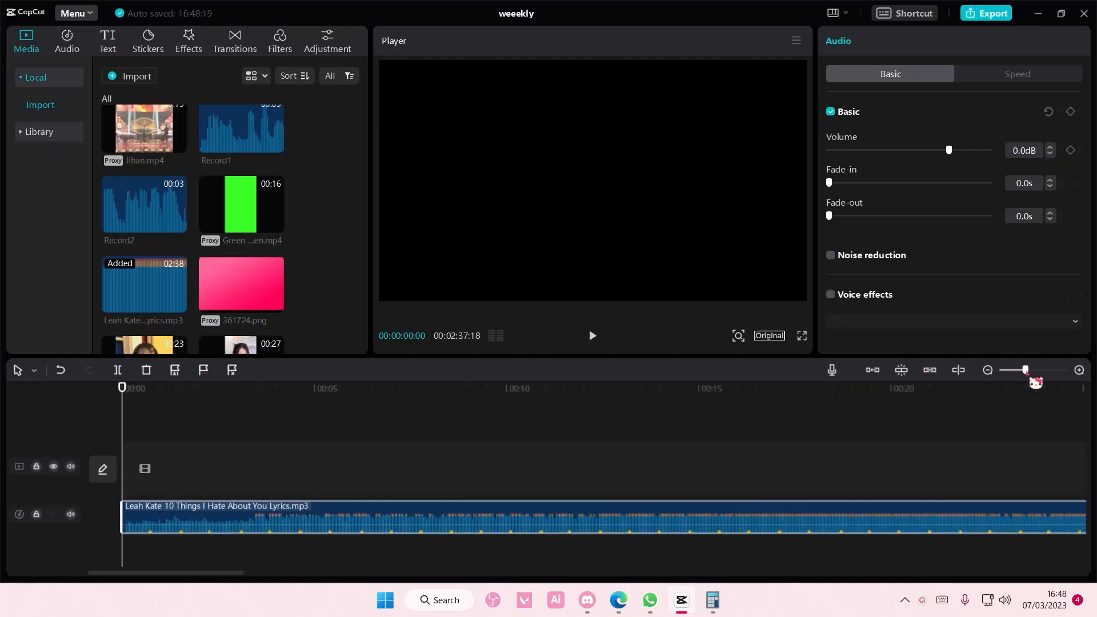
pyautogui.scroll(-3)
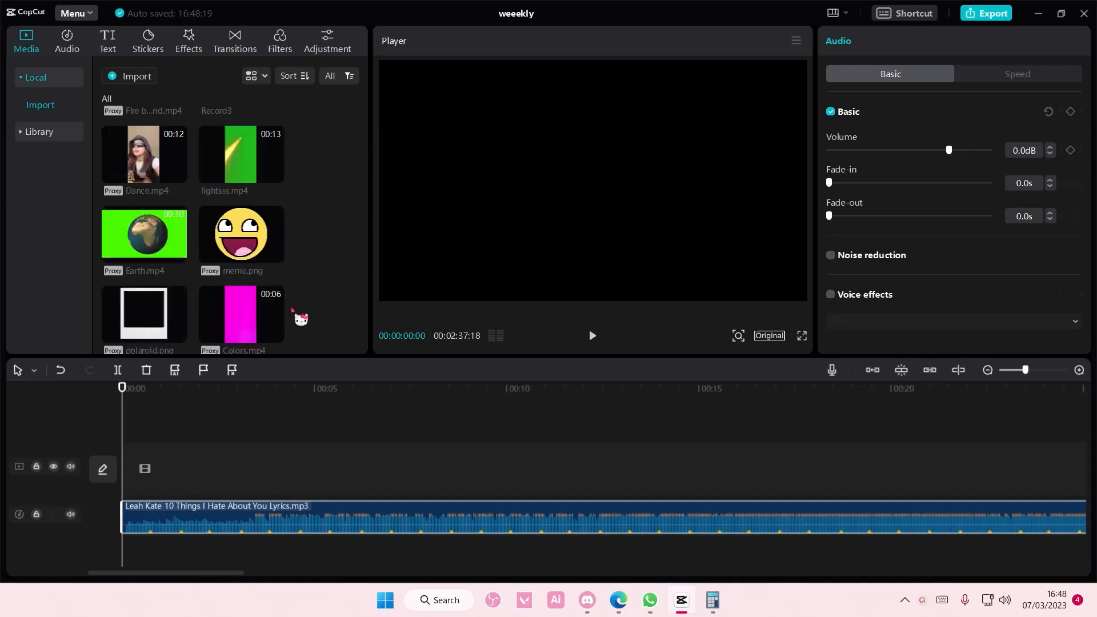
# - Scroll the media library down to ts.mp4 for the video track
pyautogui.scroll(-3)
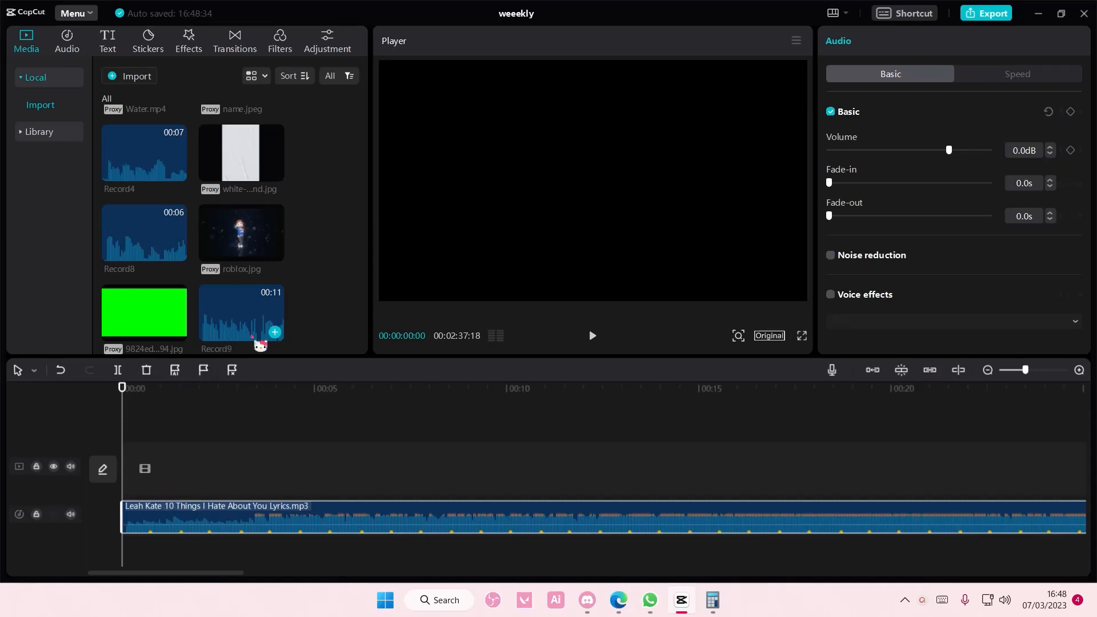
pyautogui.scroll(-3)
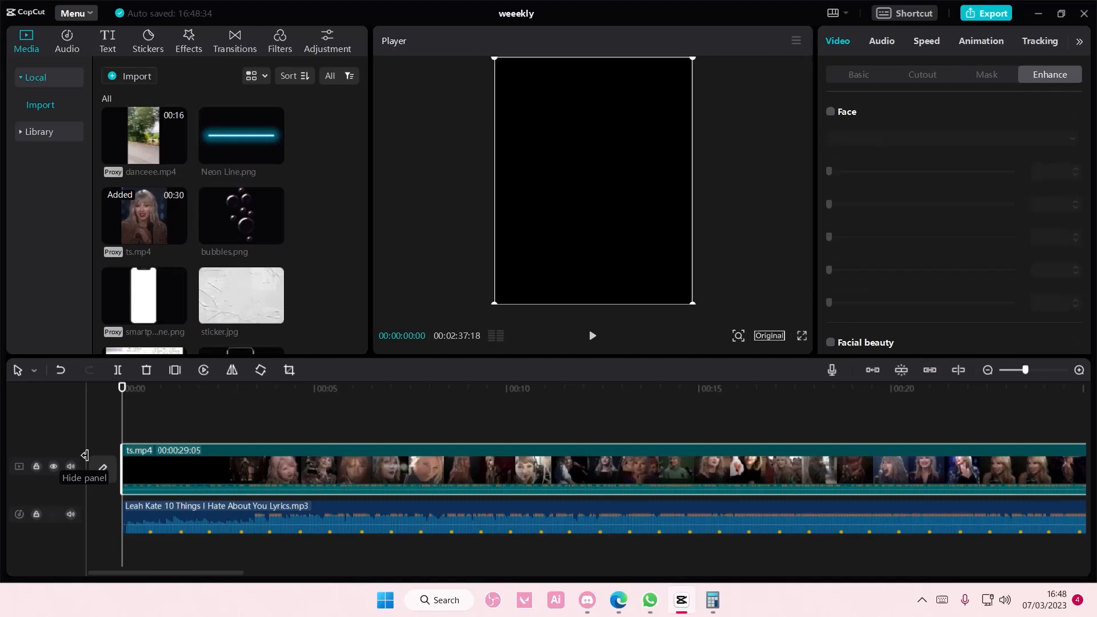
# - Position the playhead on ts.mp4 to begin splitting it into short clips
pyautogui.click(70, 468)
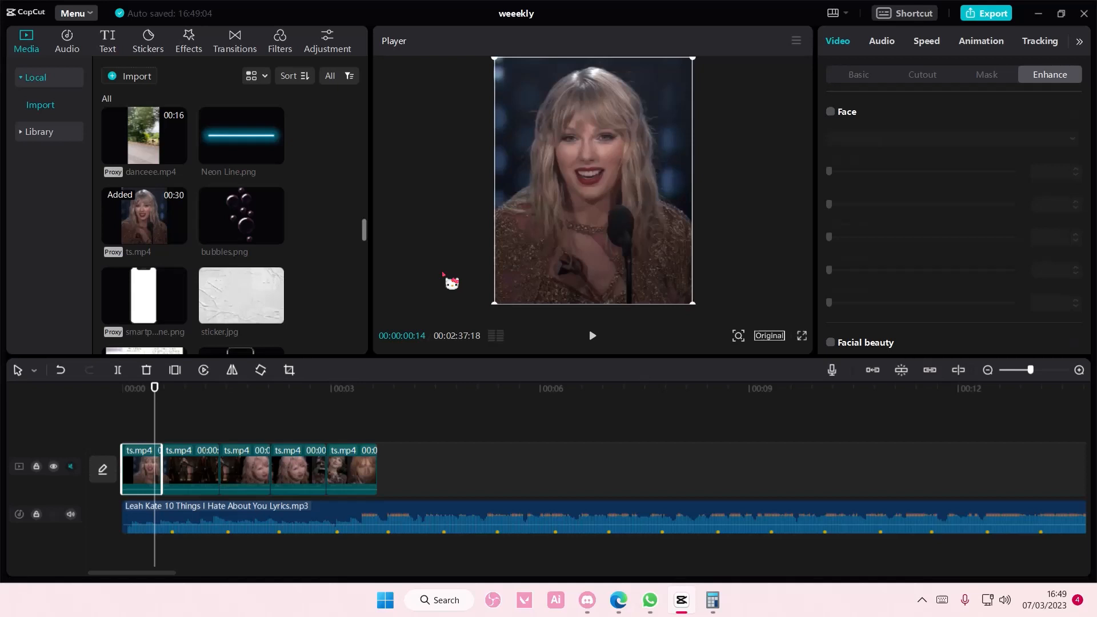
# - Set the first ts.mp4 clip's speed to 0.8x in the Speed tab
pyautogui.click(926, 40)
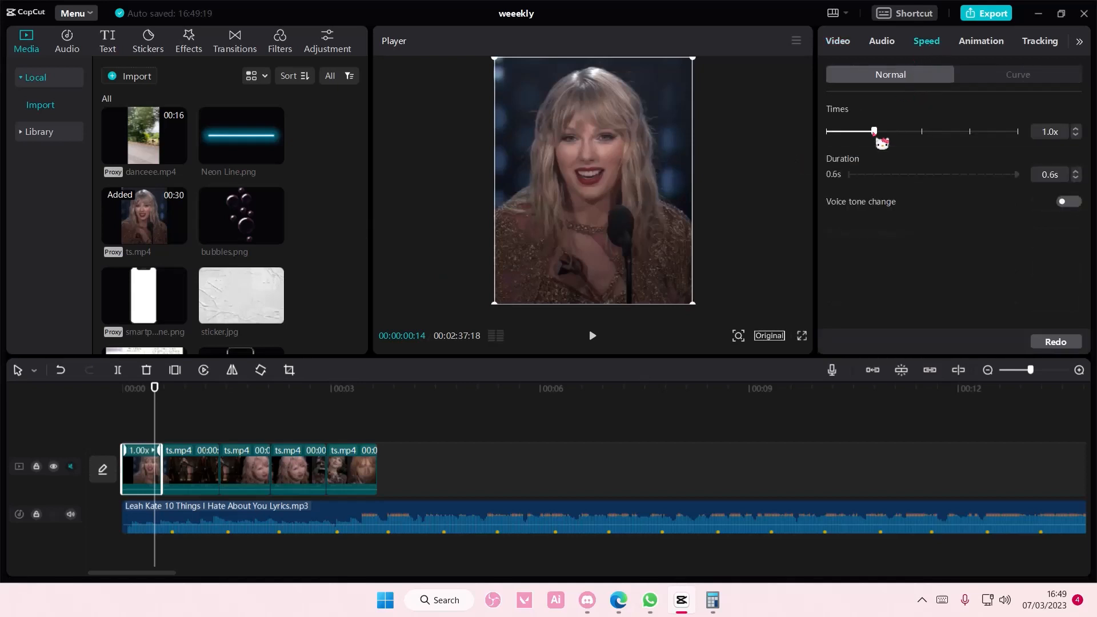
pyautogui.moveTo(873, 131); pyautogui.dragTo(870, 131)
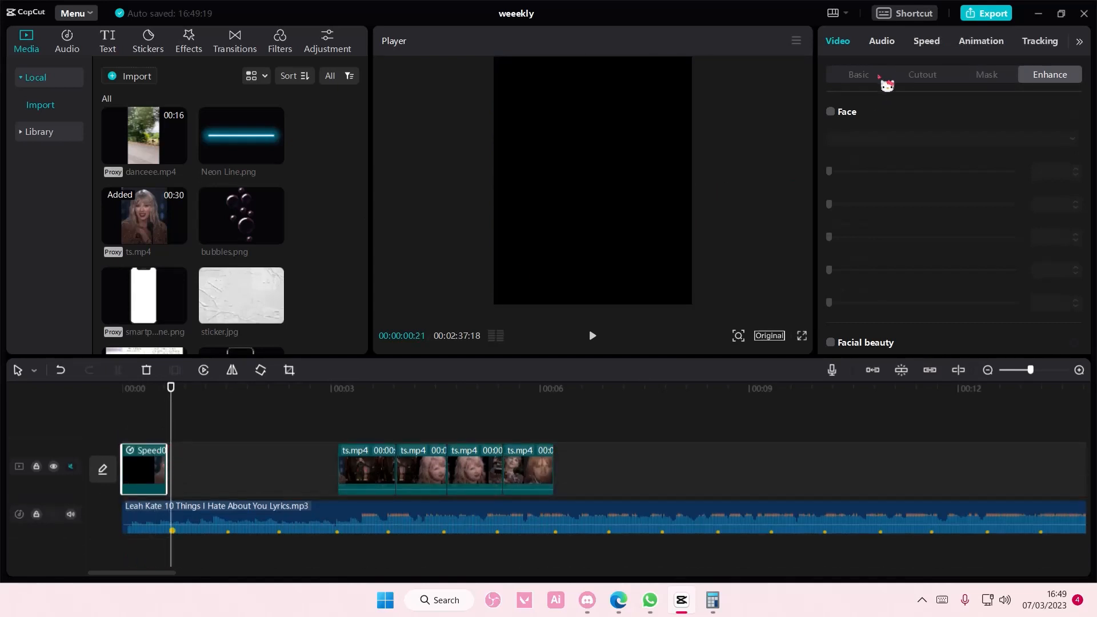
pyautogui.click(926, 40)
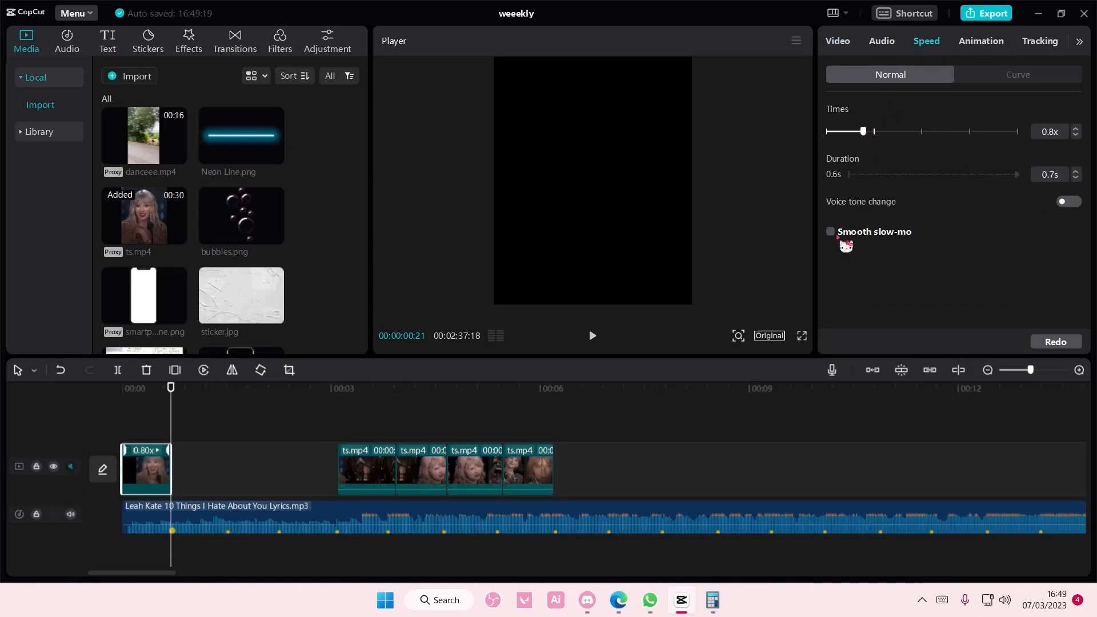
pyautogui.click(831, 231)
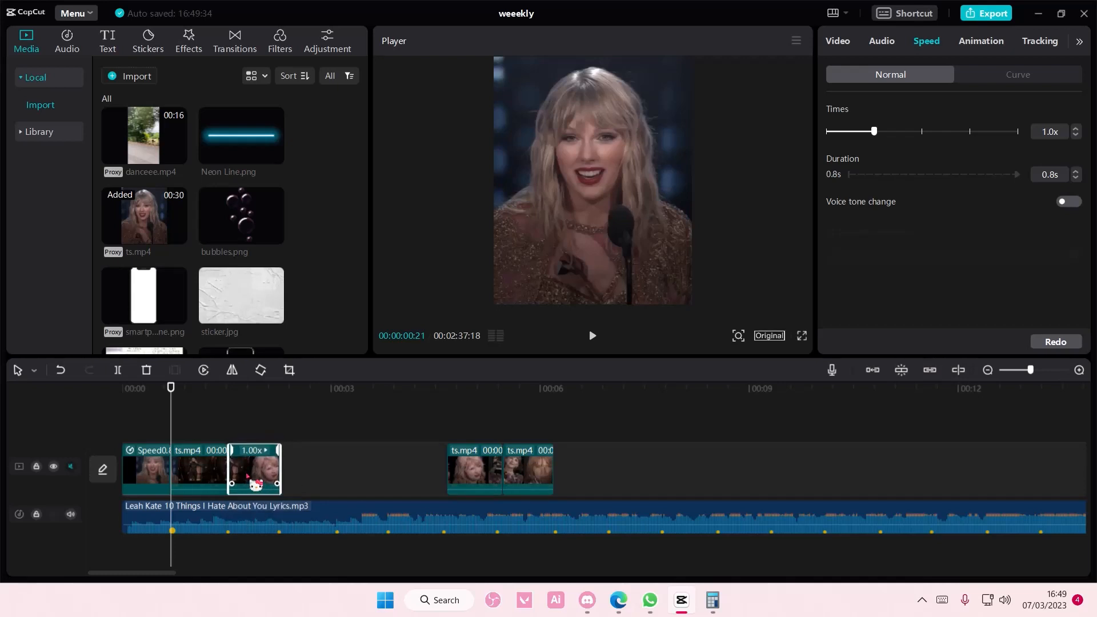
# - Slide the next two ts.mp4 clips left, snapping each against the preceding clip
pyautogui.moveTo(254, 469); pyautogui.dragTo(323, 459)
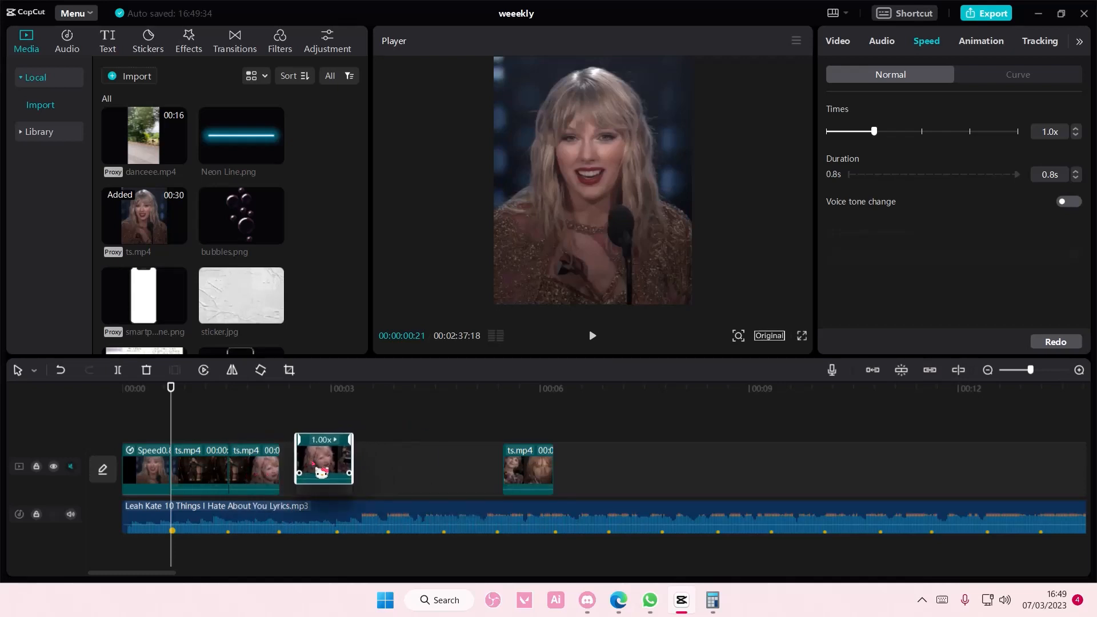
pyautogui.moveTo(324, 458); pyautogui.dragTo(362, 458)
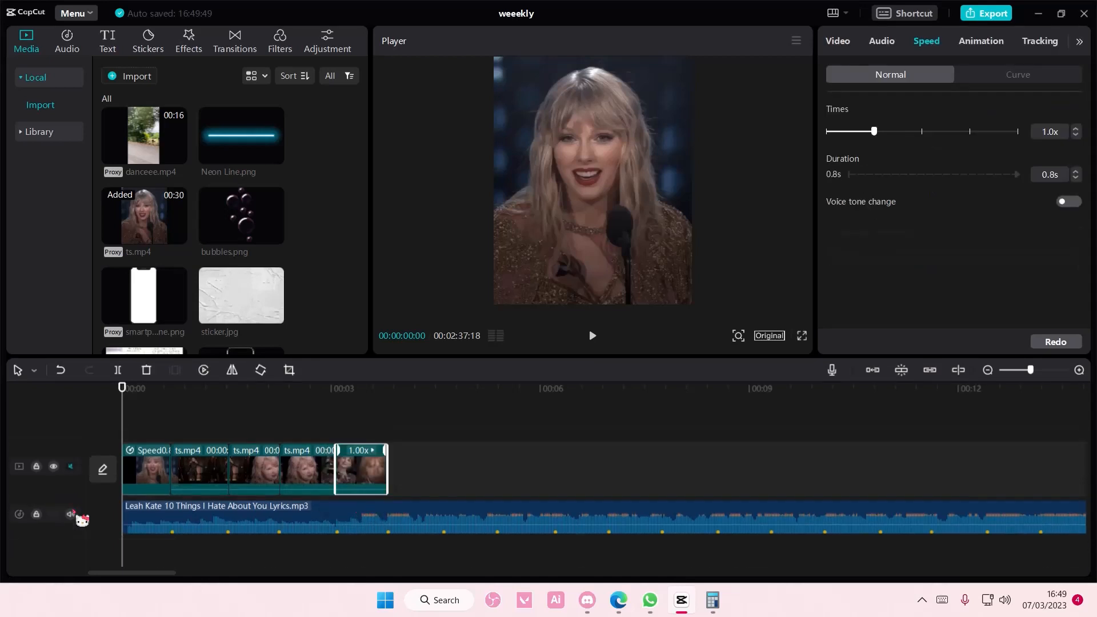
pyautogui.click(70, 515)
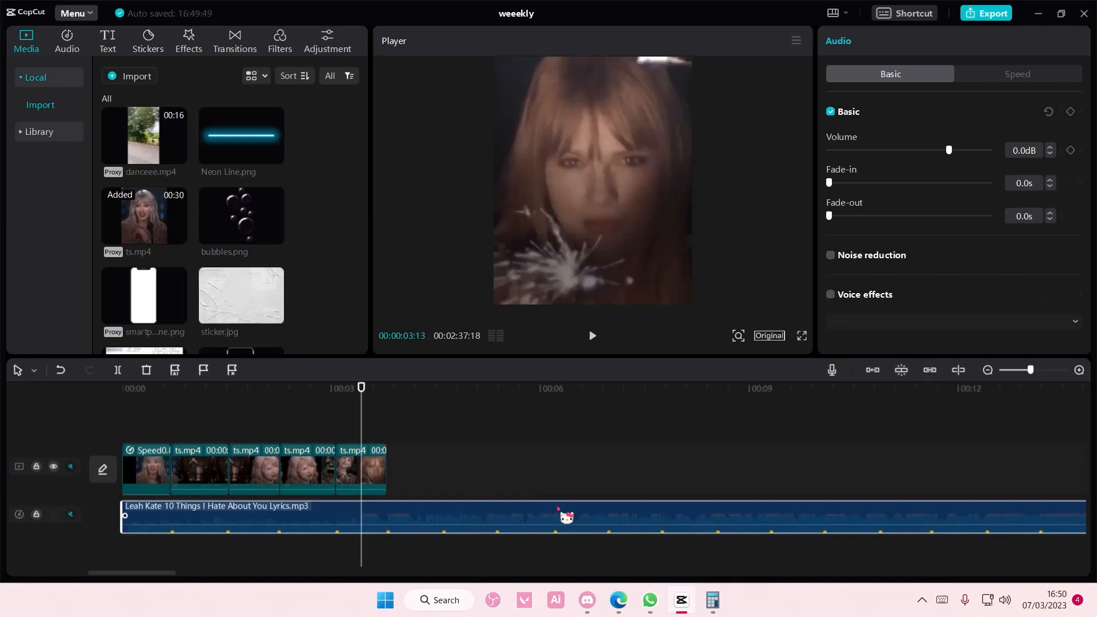
pyautogui.moveTo(461, 468)
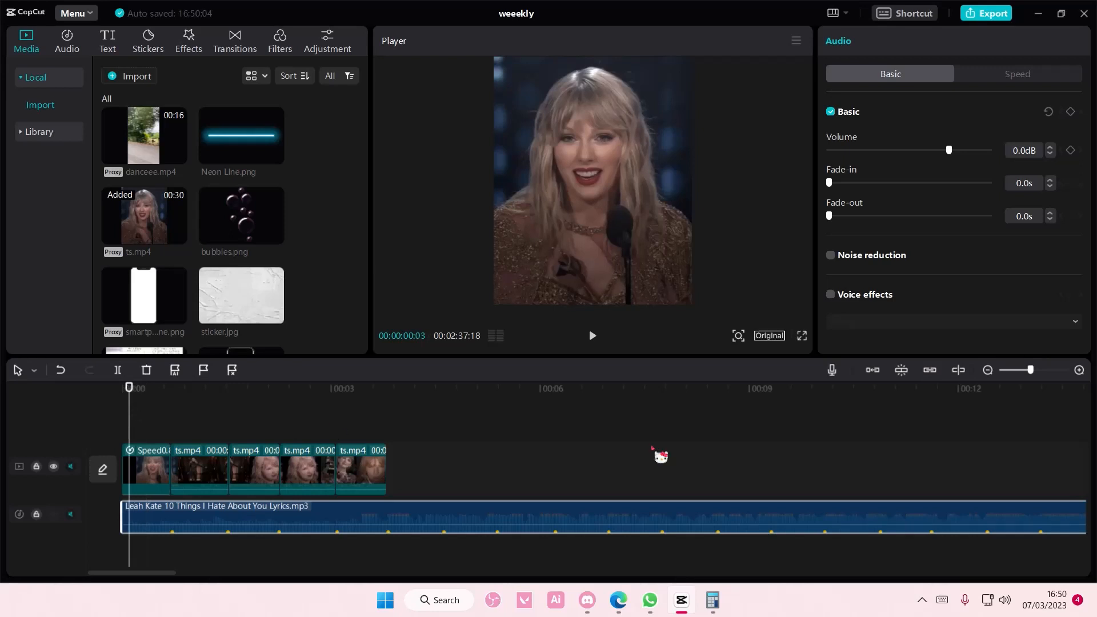
pyautogui.moveTo(842, 468)
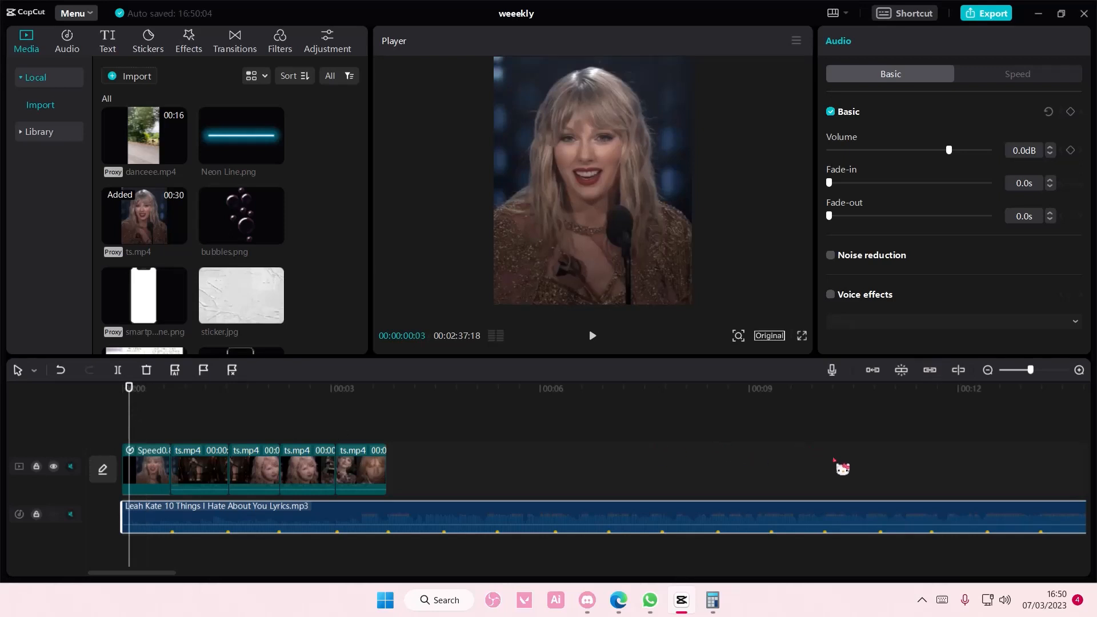